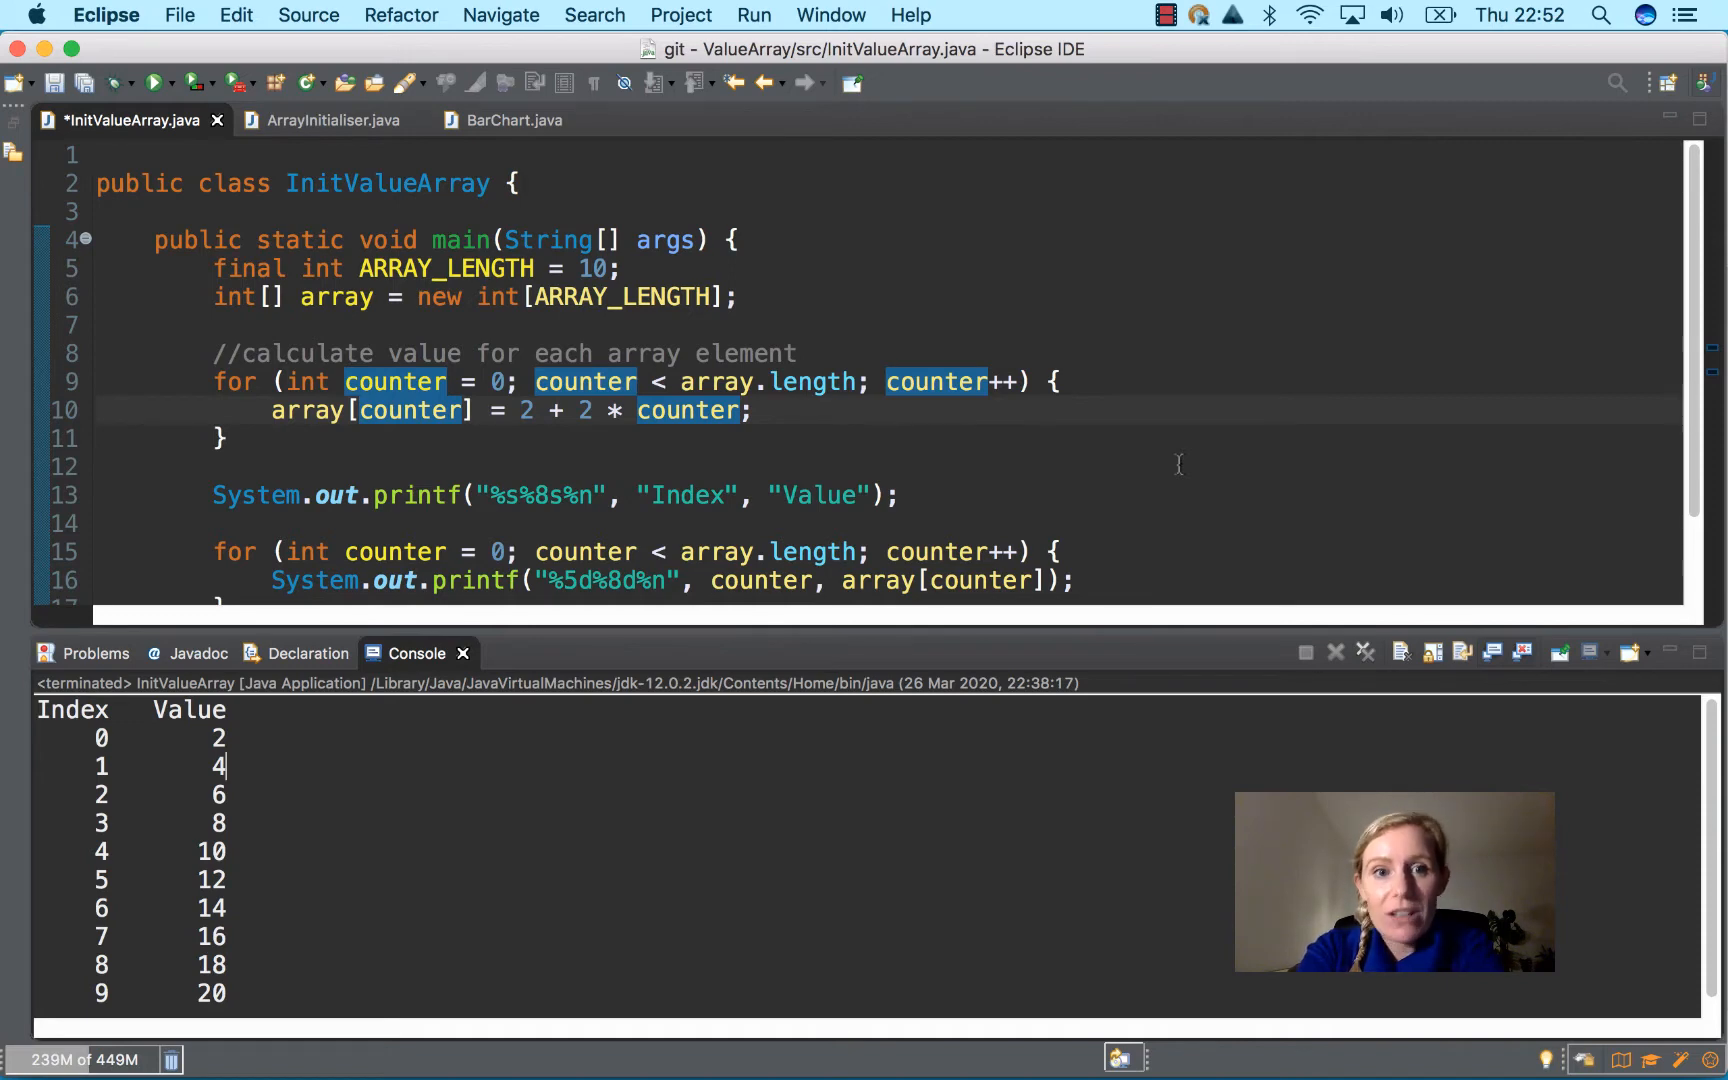
mouse_move(570, 330)
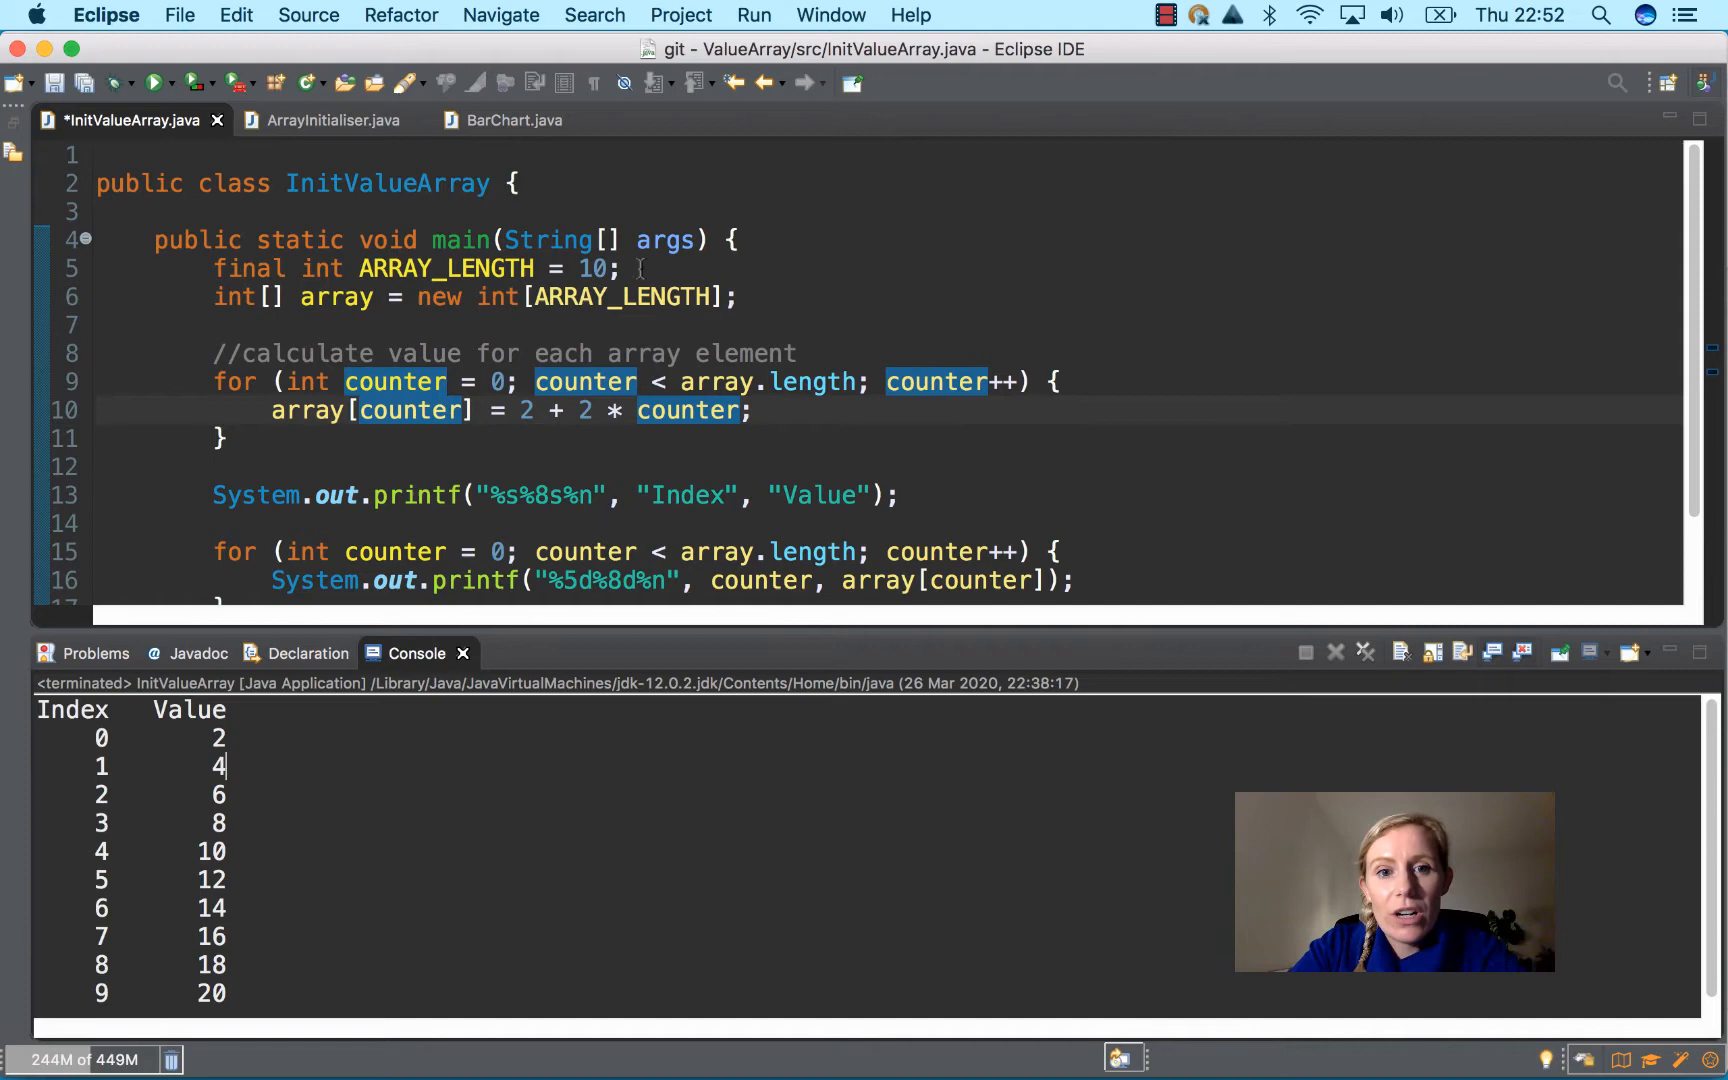
Size the new int array with the literal 10 in place of ARRAY_LENGTH
left_click(628, 268)
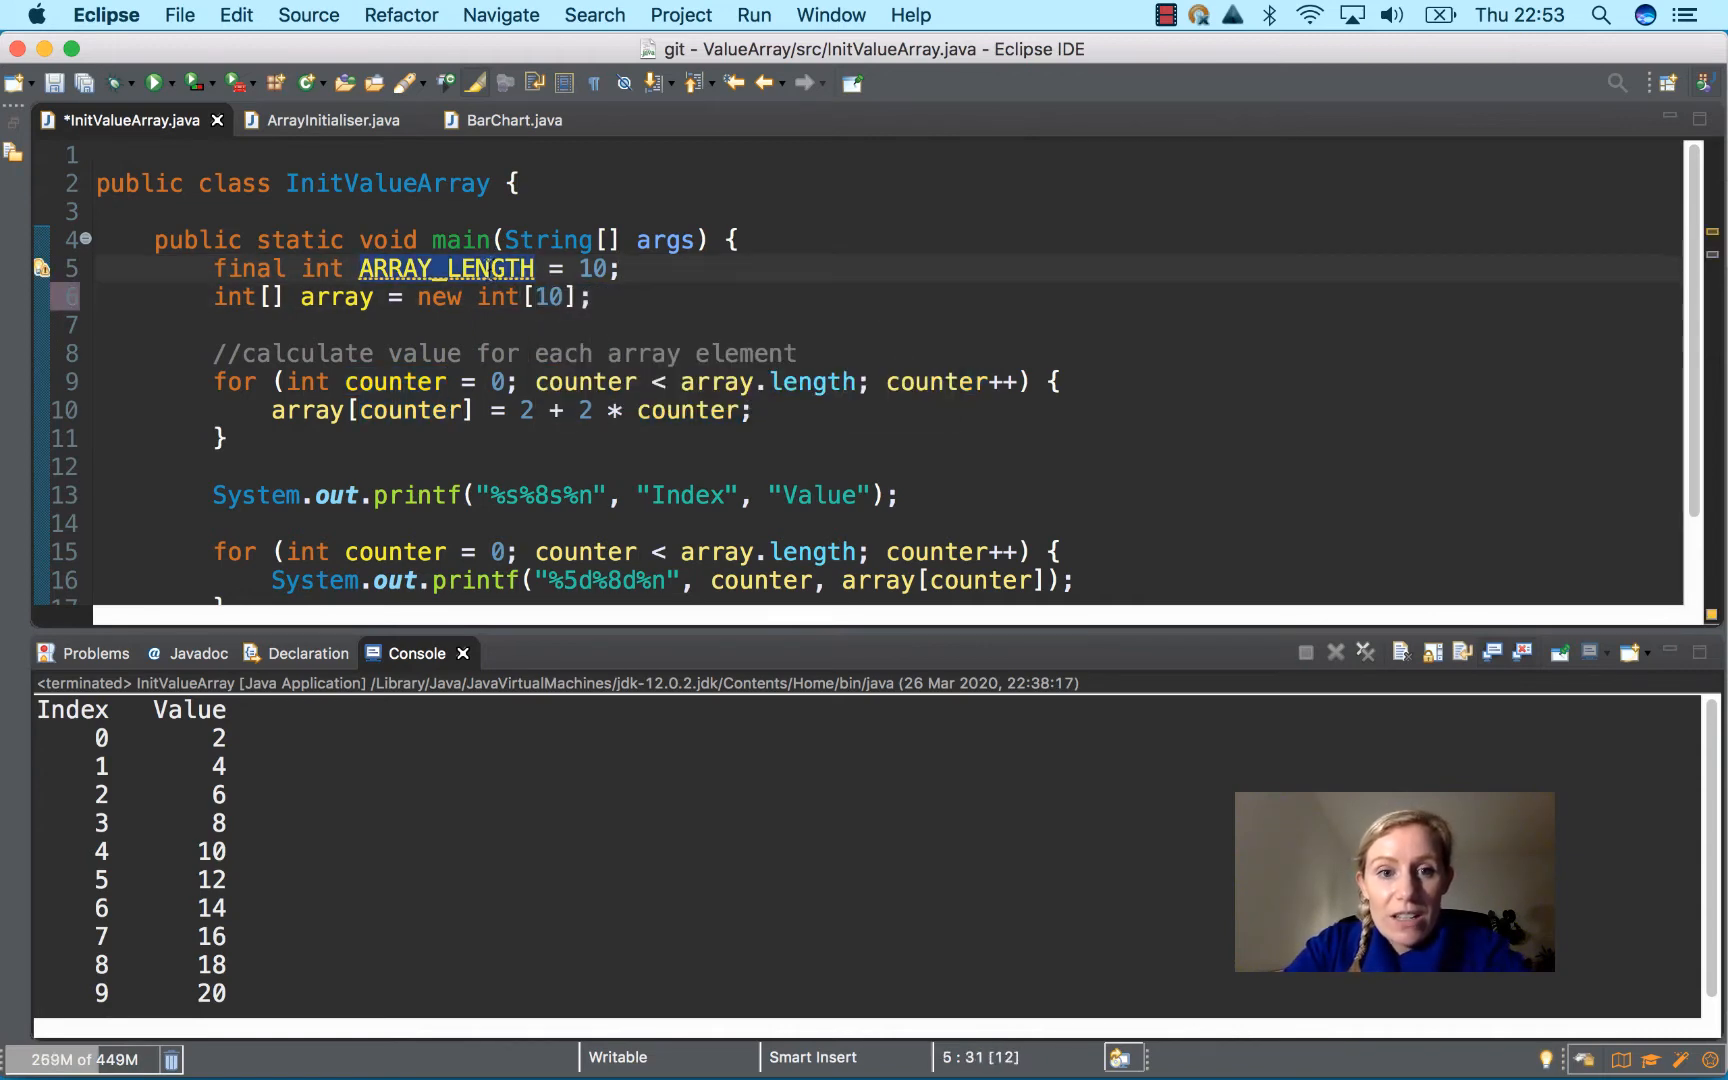
Replace the literal 10 in new int[10] with the ARRAY_LENGTH constant
double_click(548, 296)
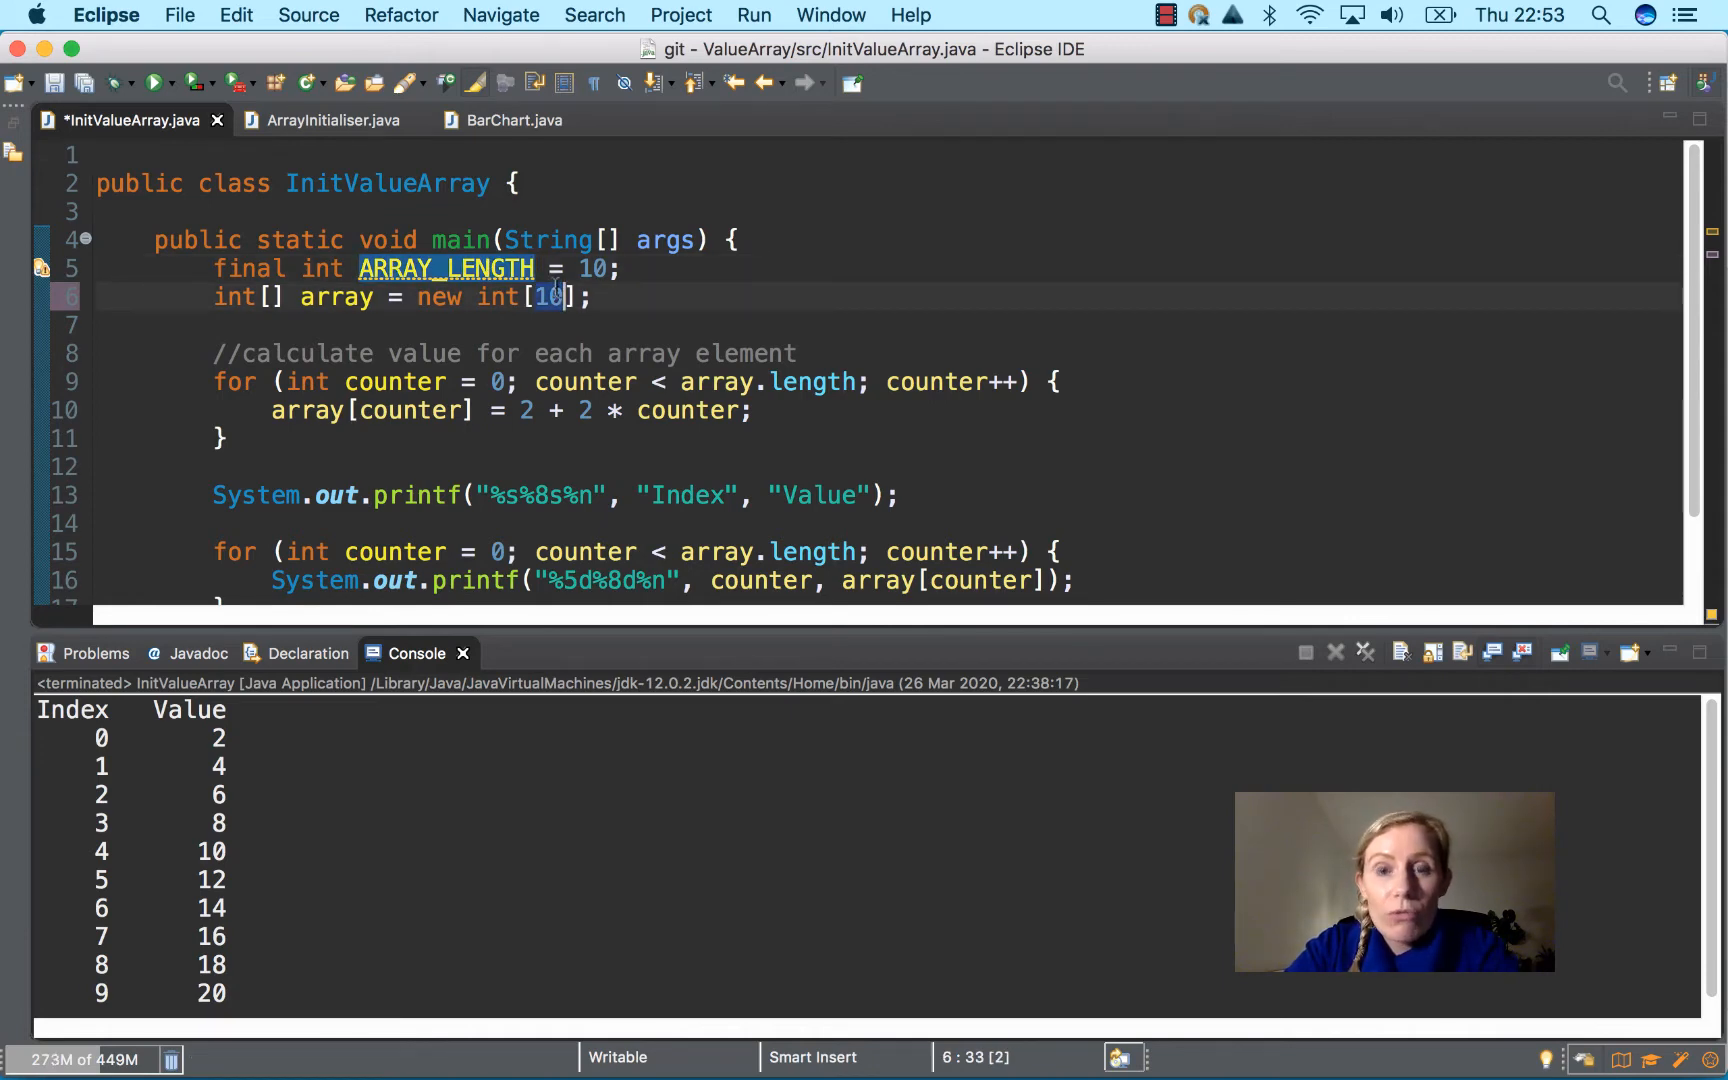
type("ARRAY_LENGTH")
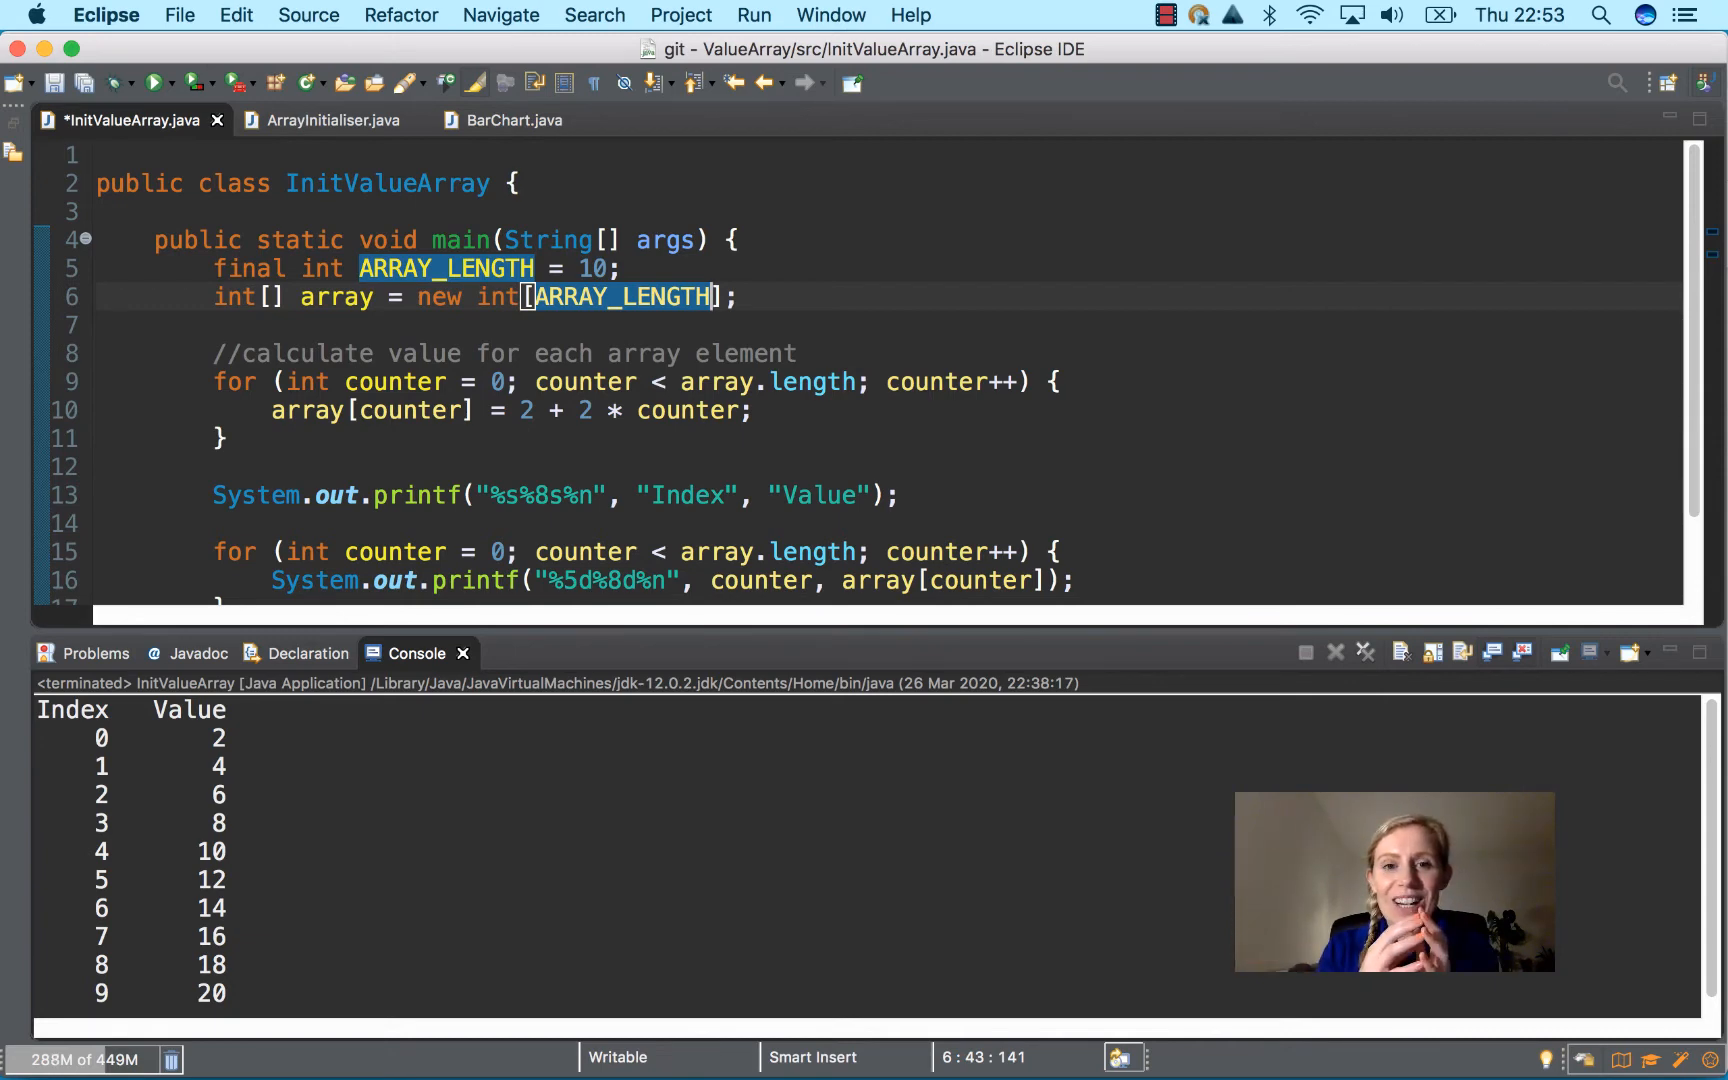
Begin a new statement starting with array on a fresh line inside the calculation loop
left_click(612, 268)
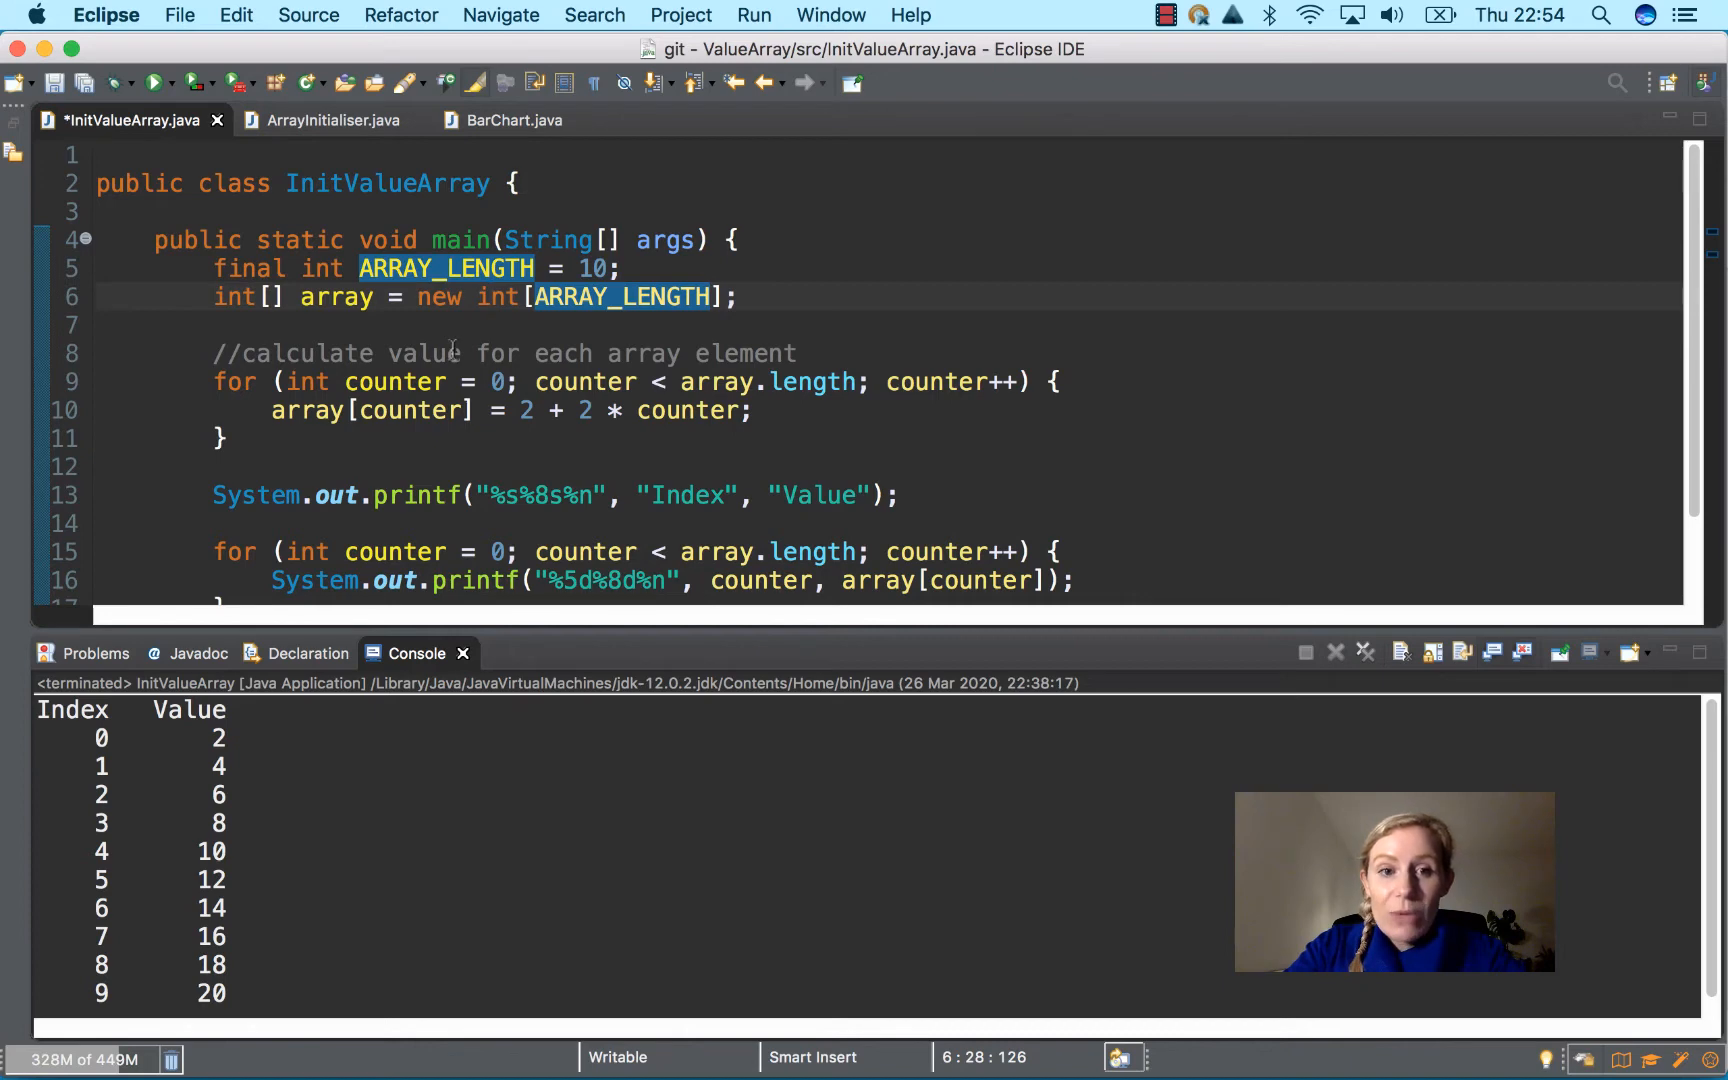
scroll("up", 3)
type("array")
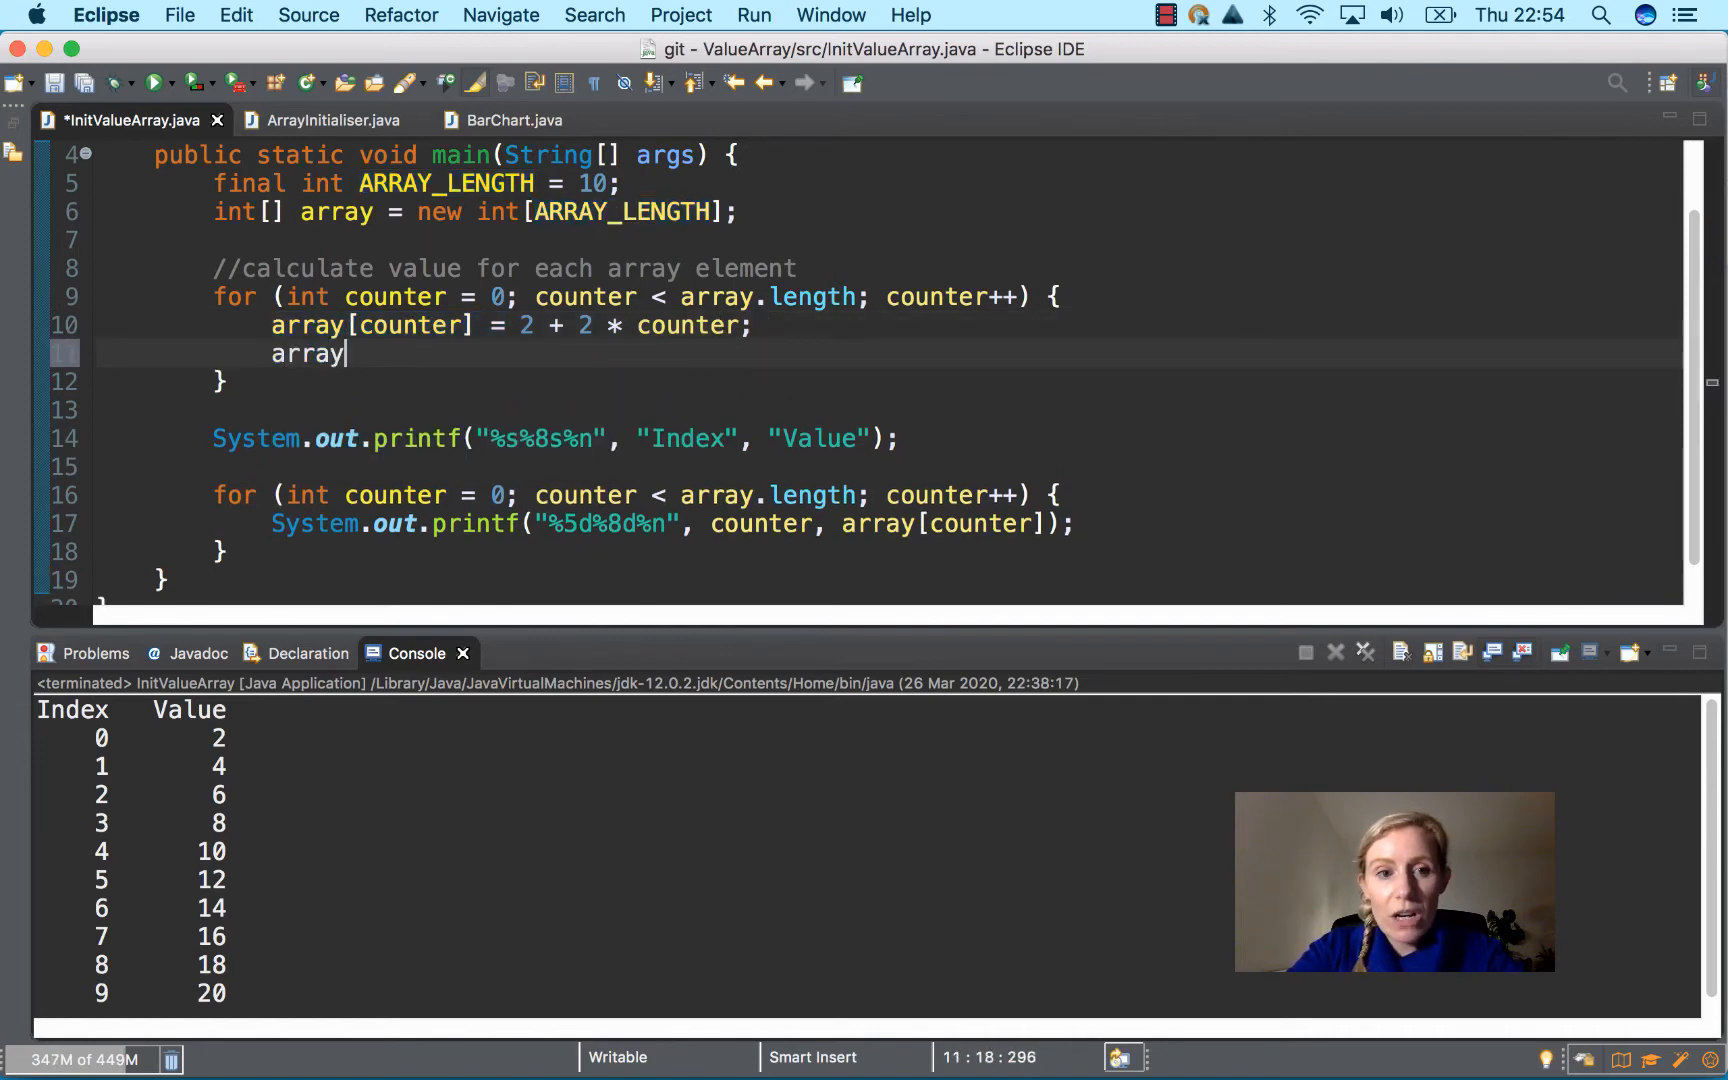
Abandon the partial array[] statement, leaving the loop with its single assignment
type("[]")
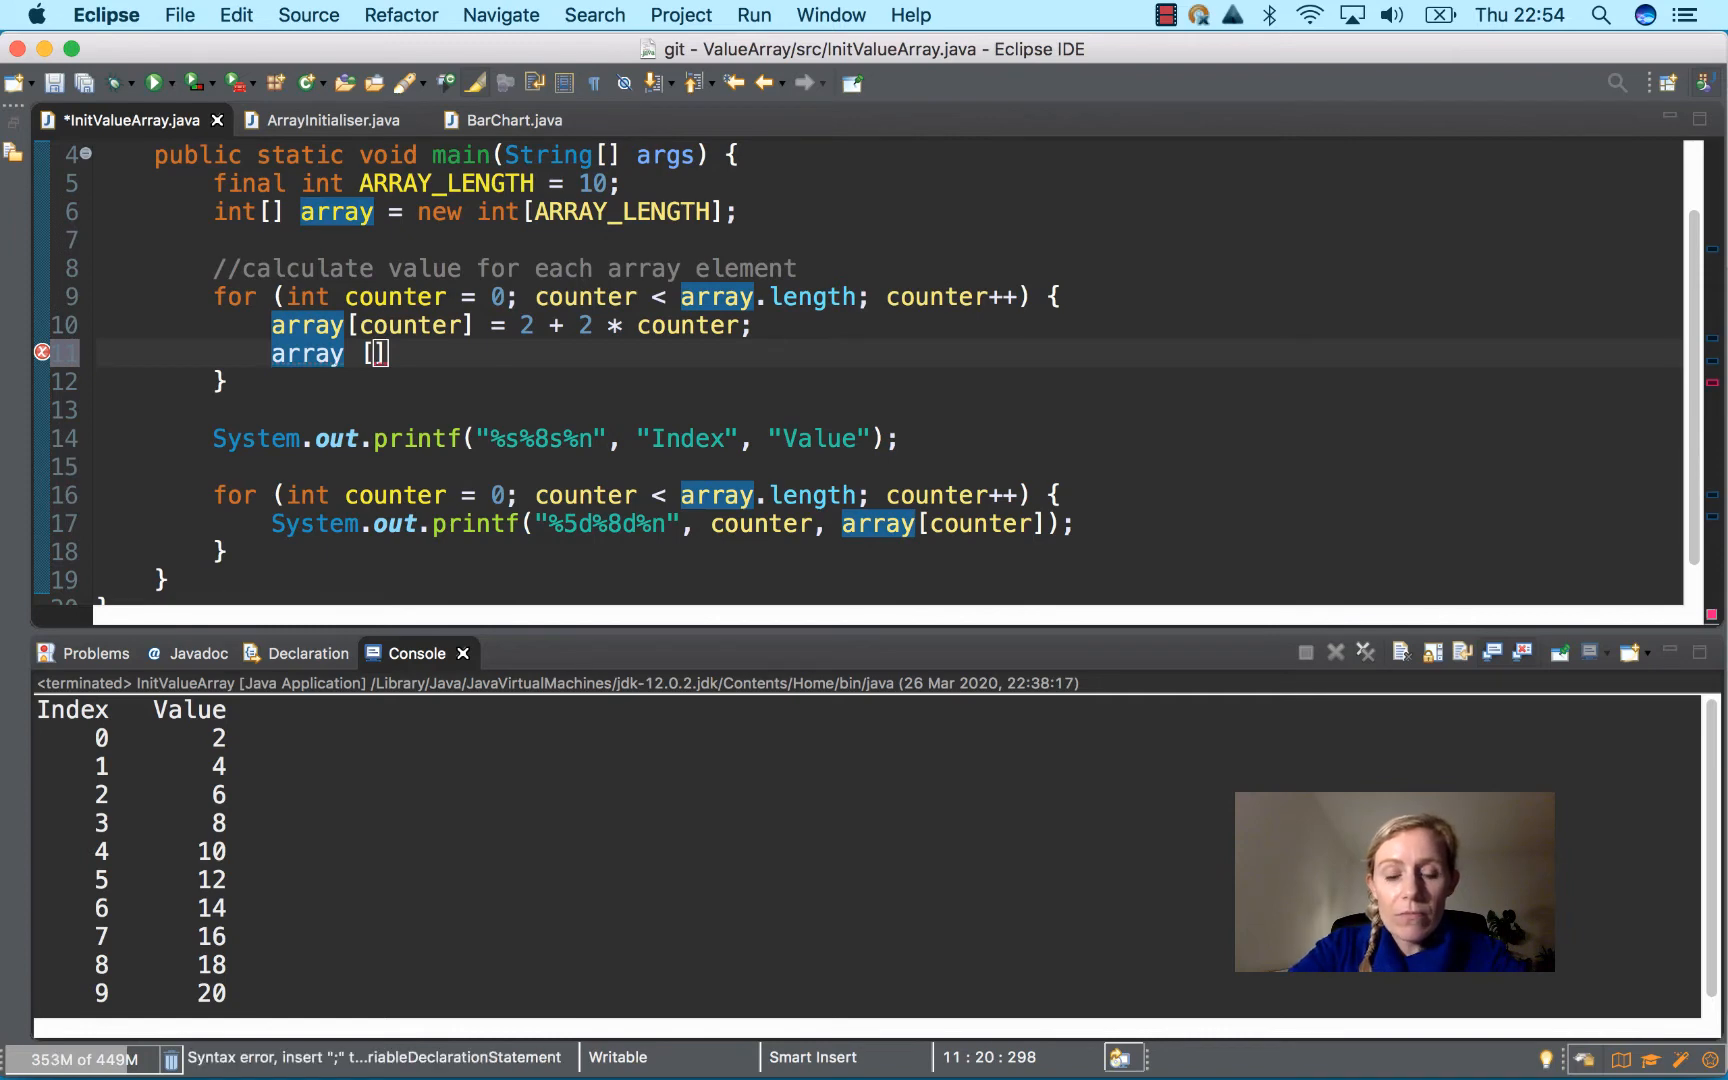
type("2")
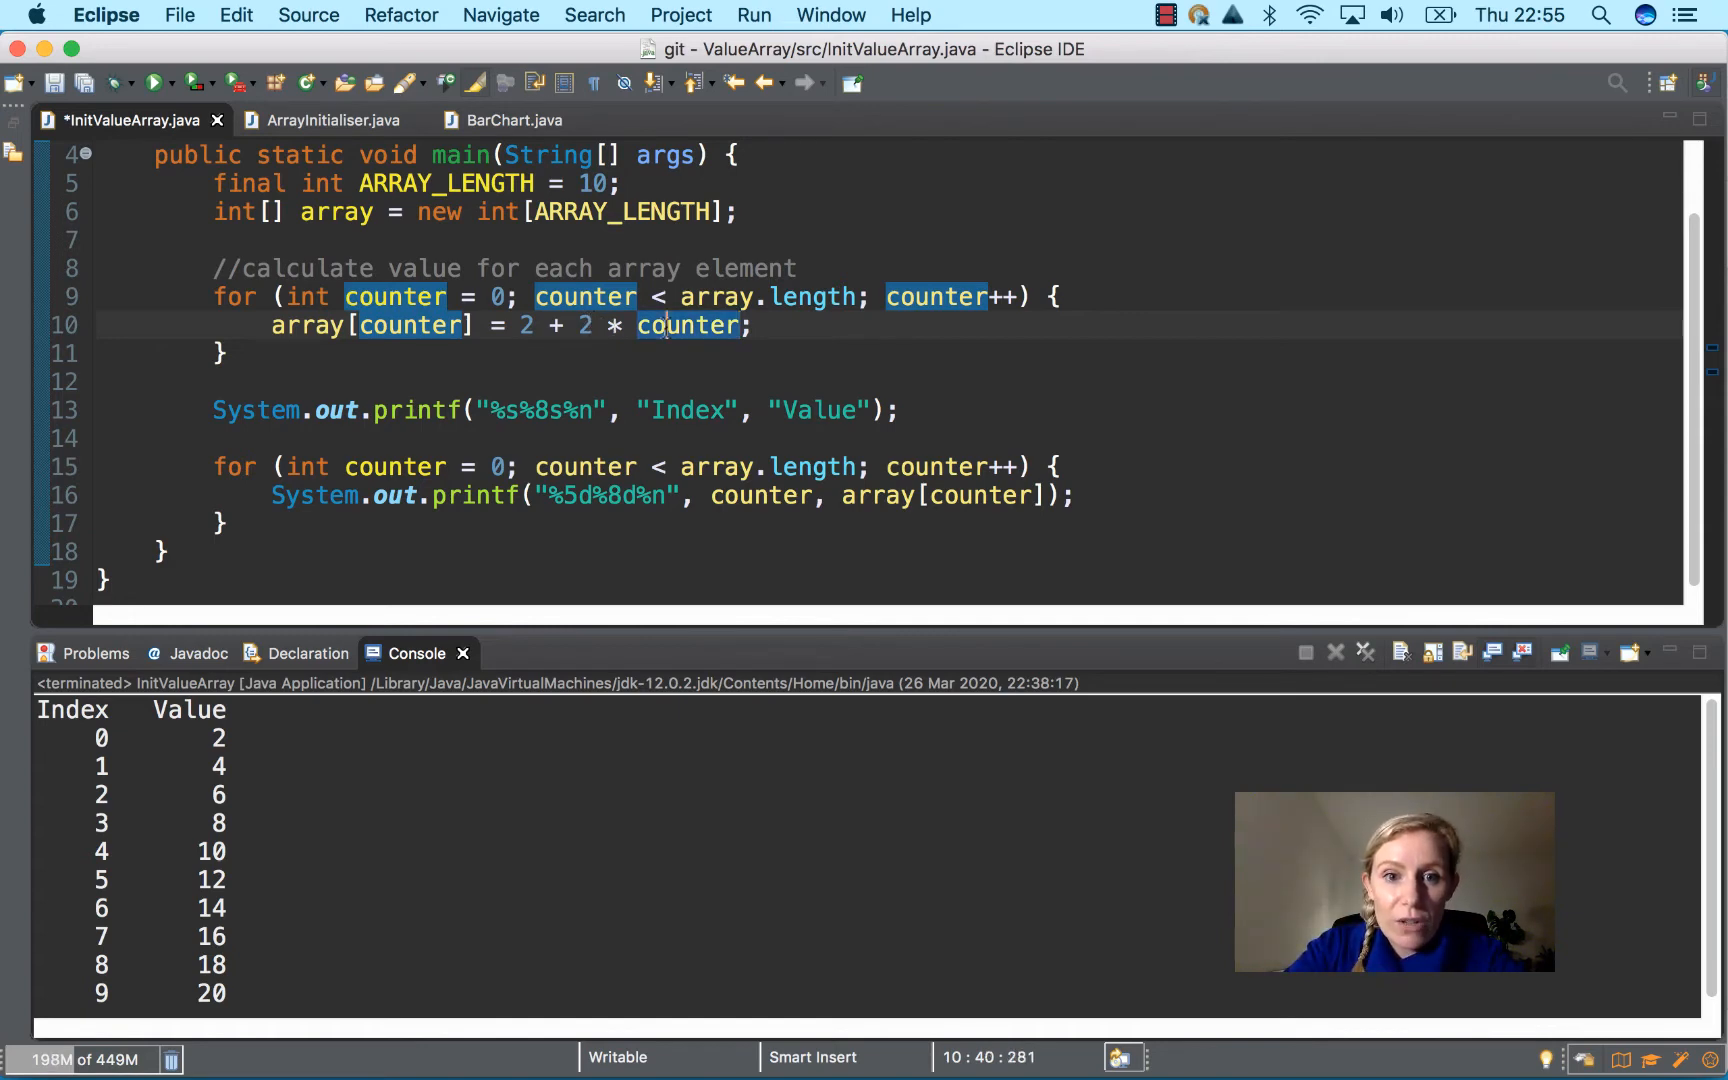
left_click(600, 326)
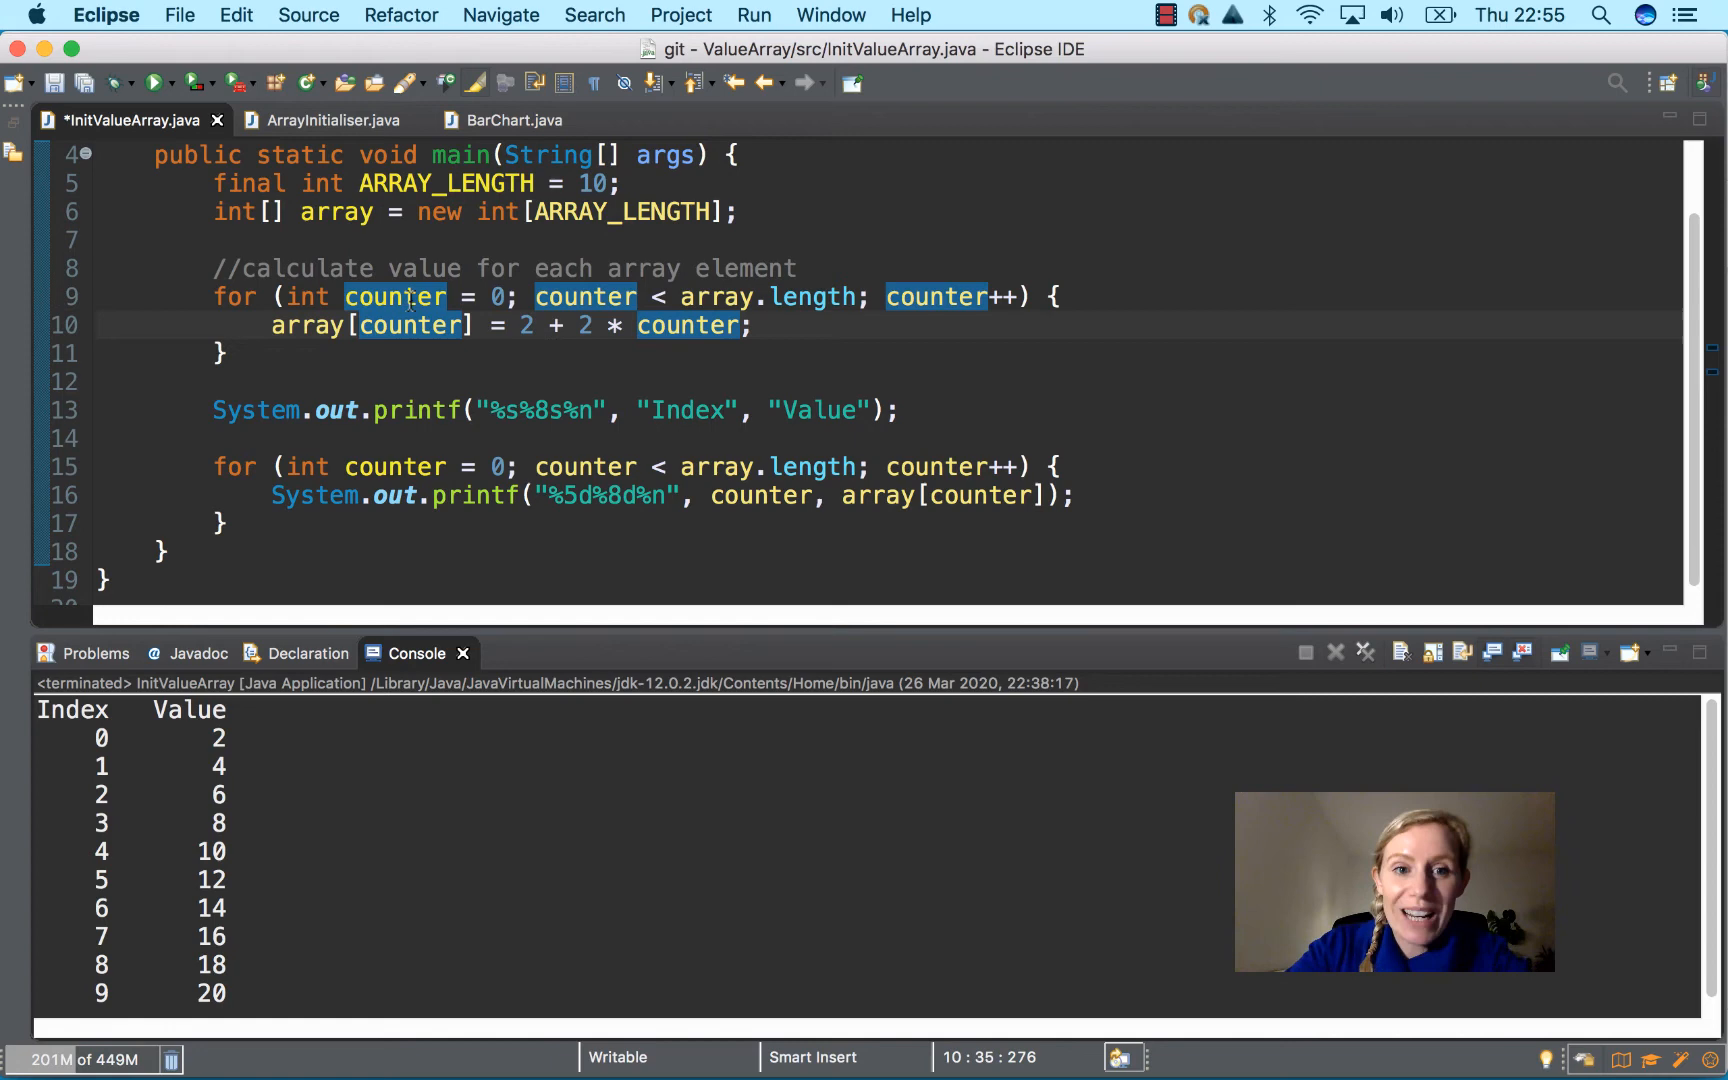
mouse_move(412, 326)
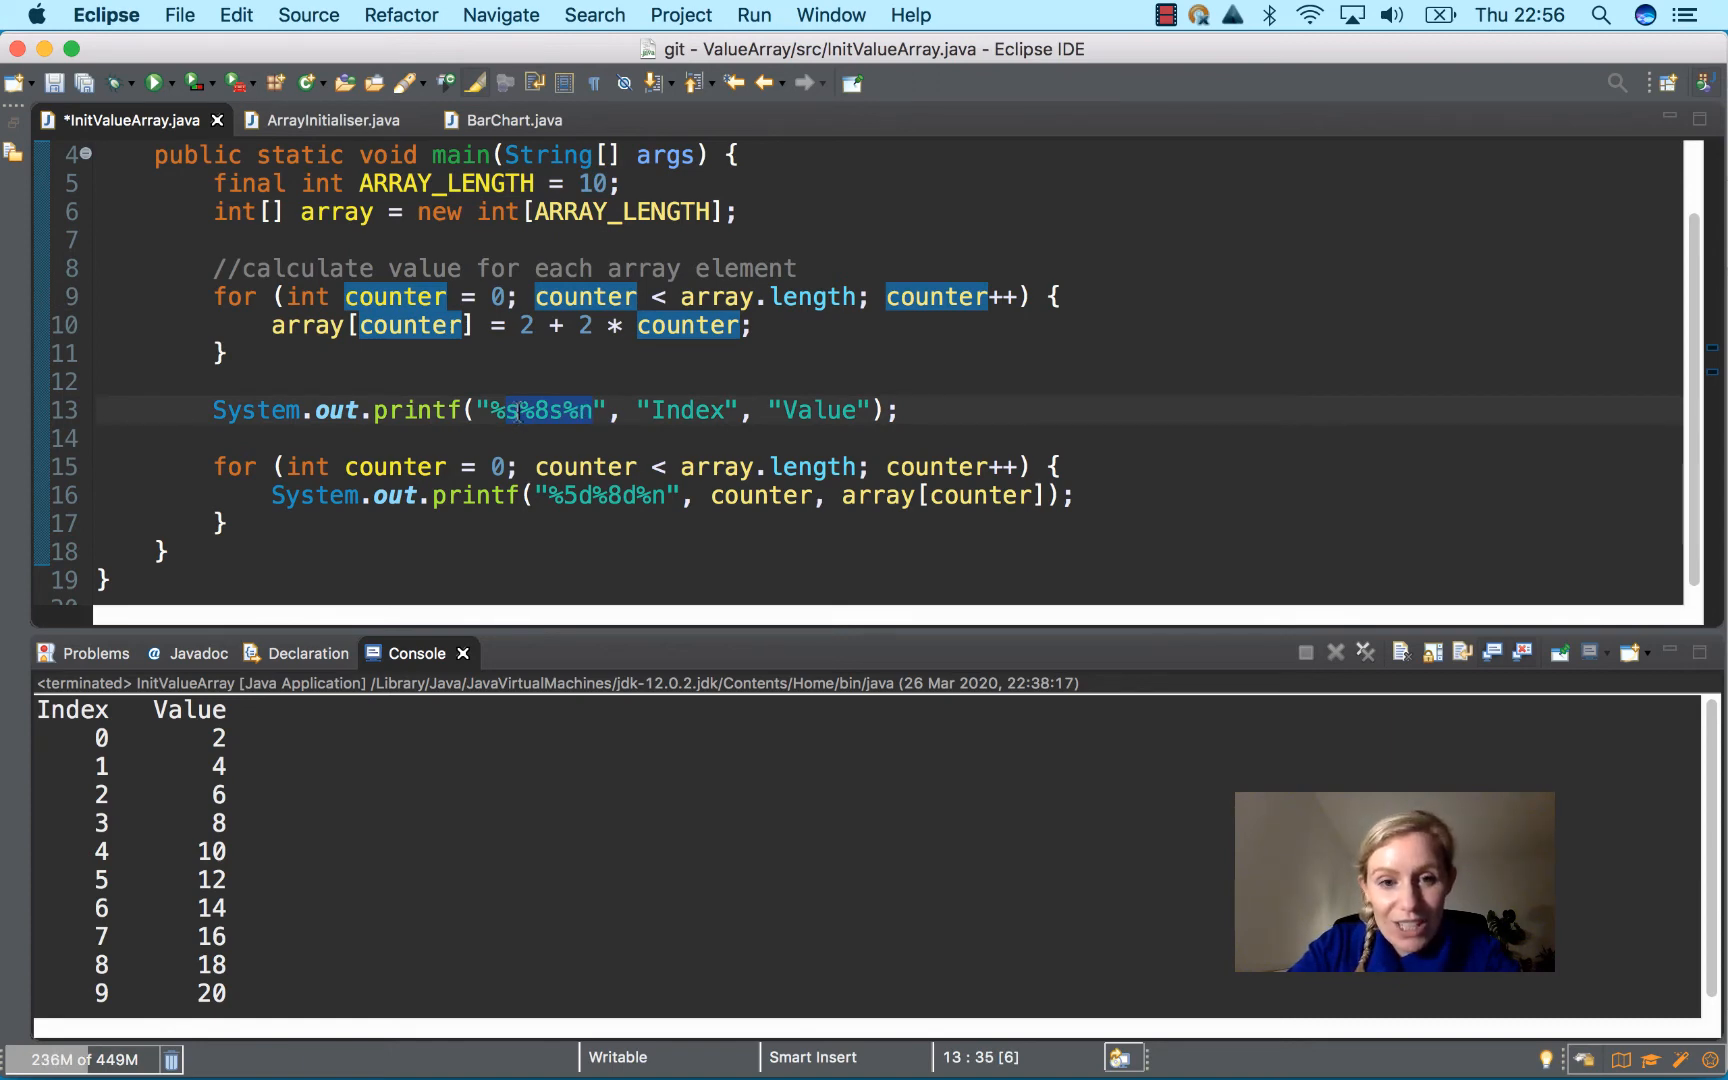
left_click(522, 410)
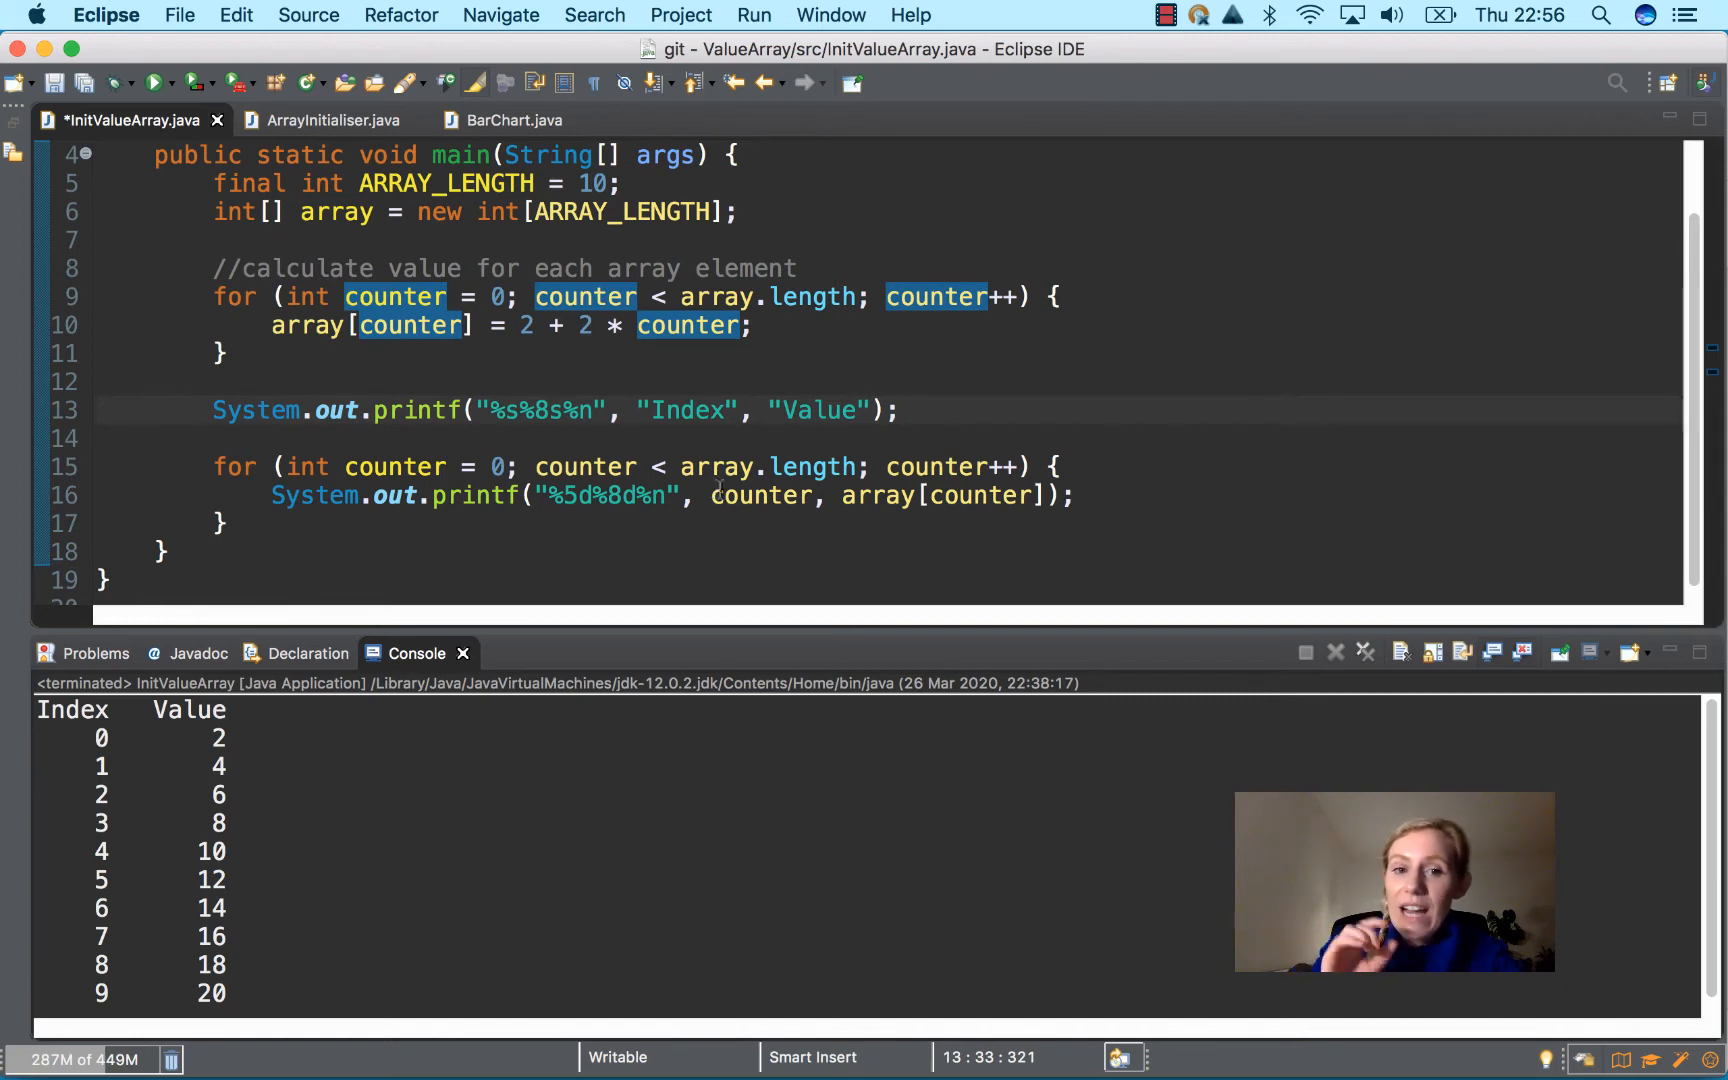
mouse_move(760, 494)
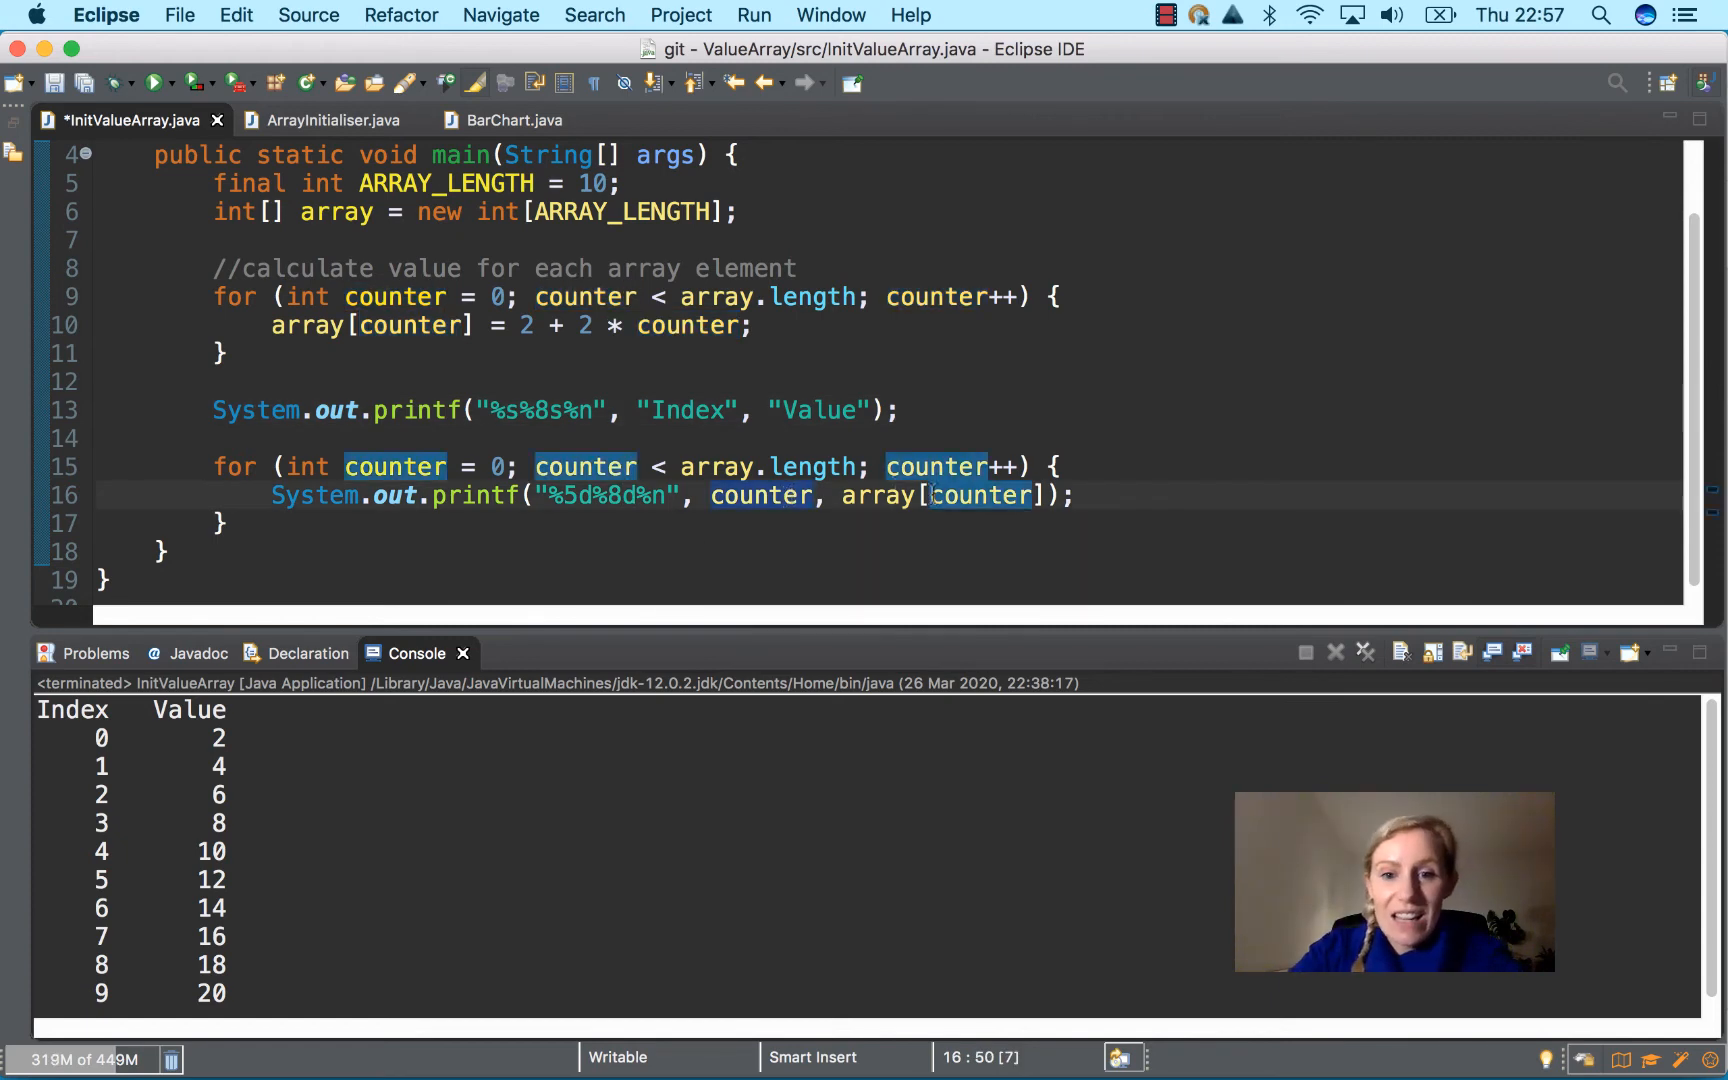
mouse_move(760, 494)
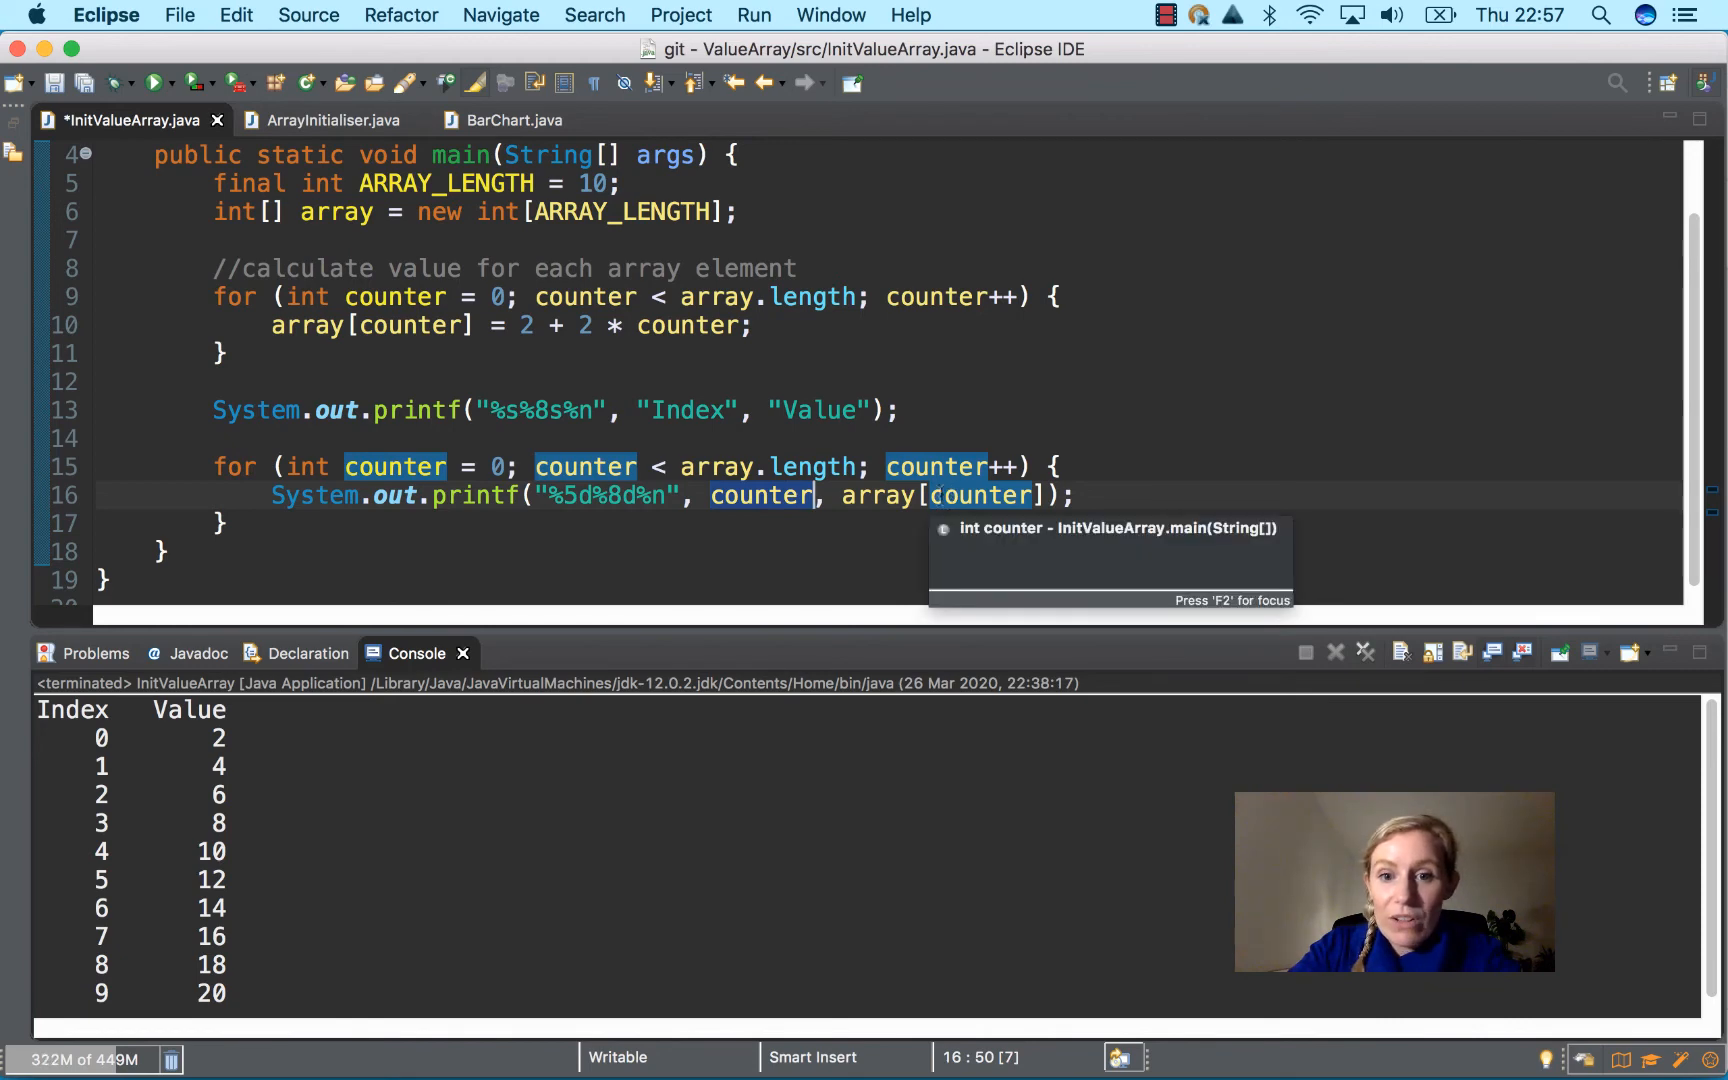
left_click(882, 494)
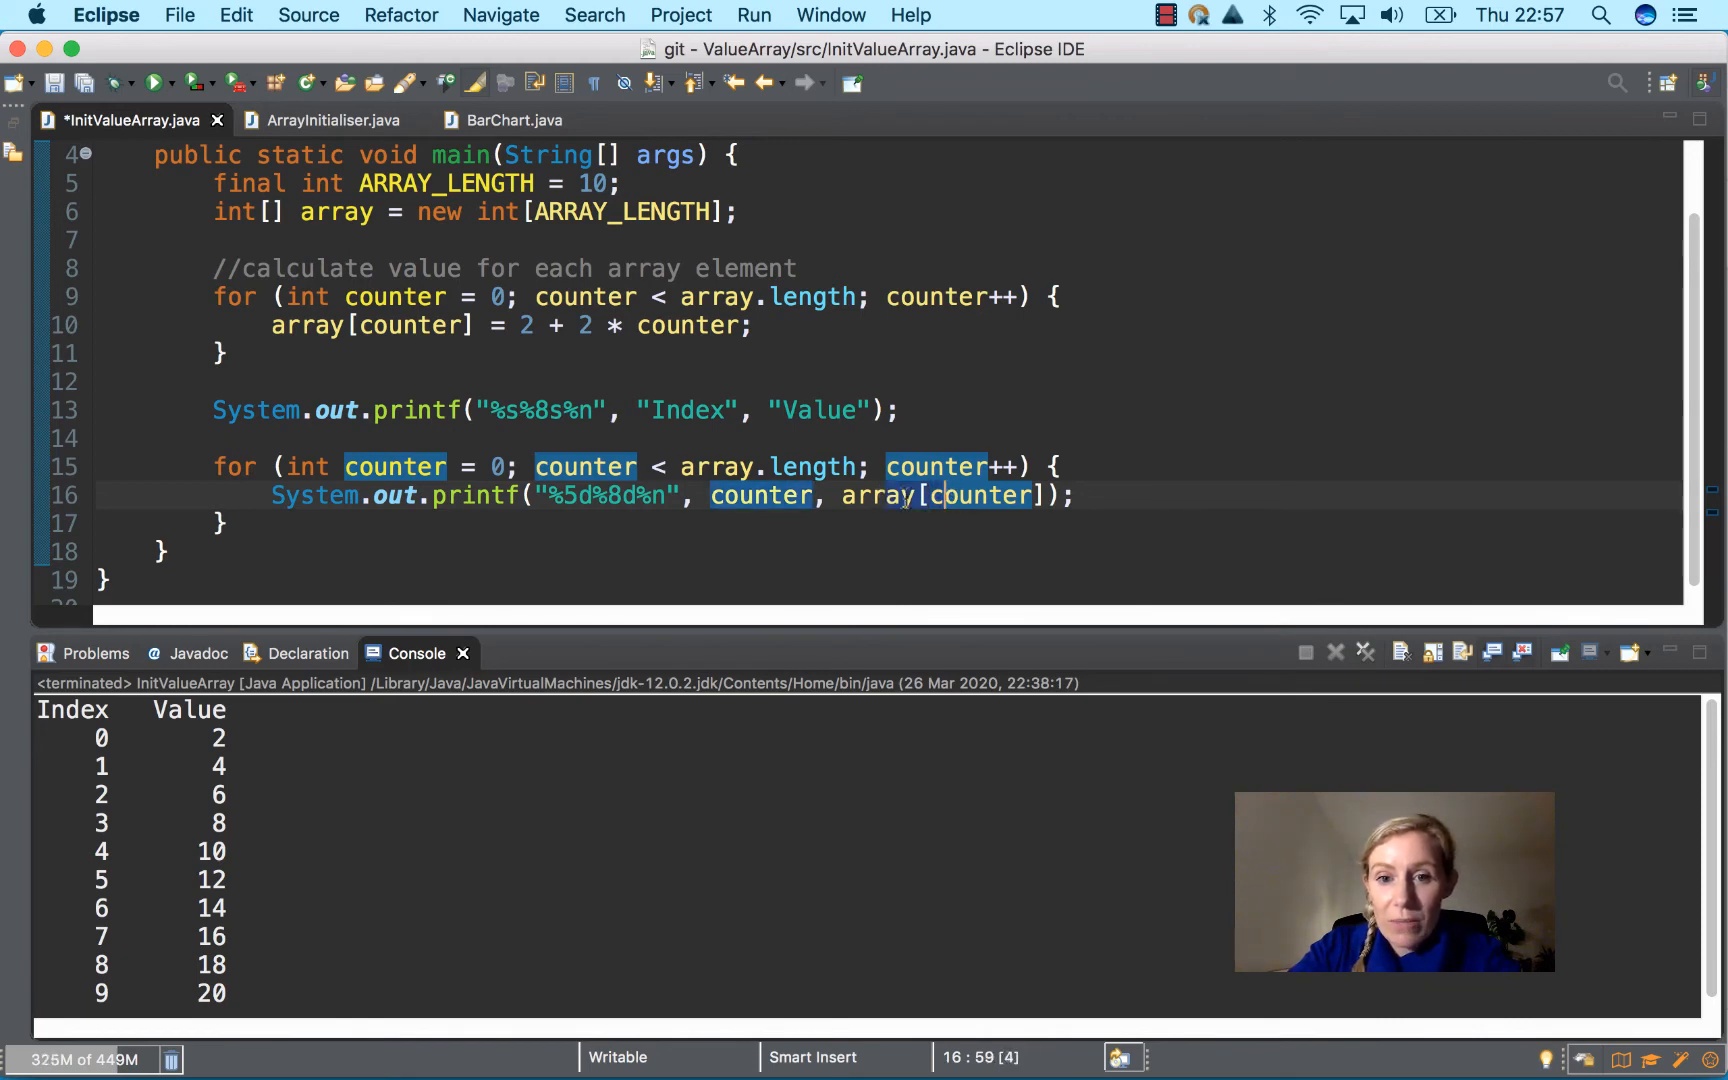